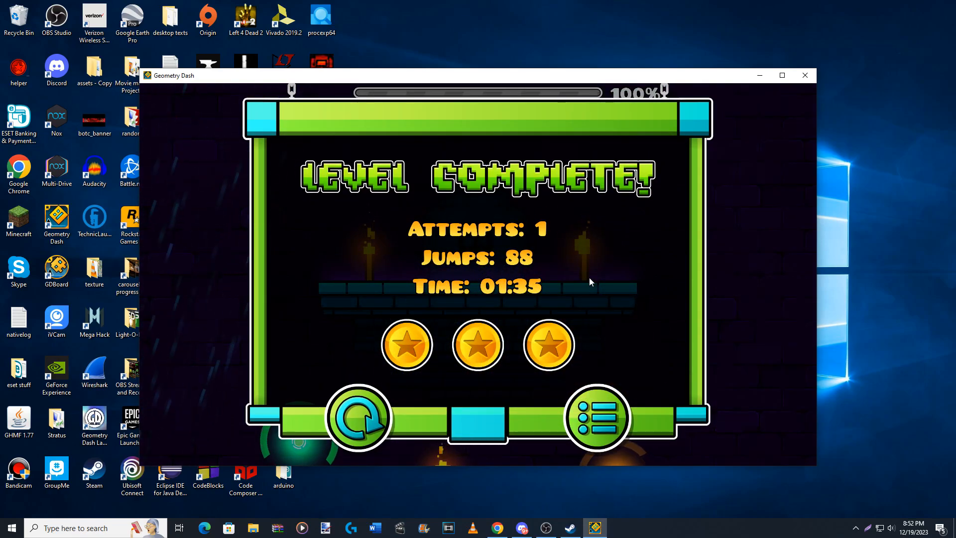
# Step: Leave the Level Complete summary for the Dash level page showing 100% Normal Mode
pyautogui.click(595, 417)
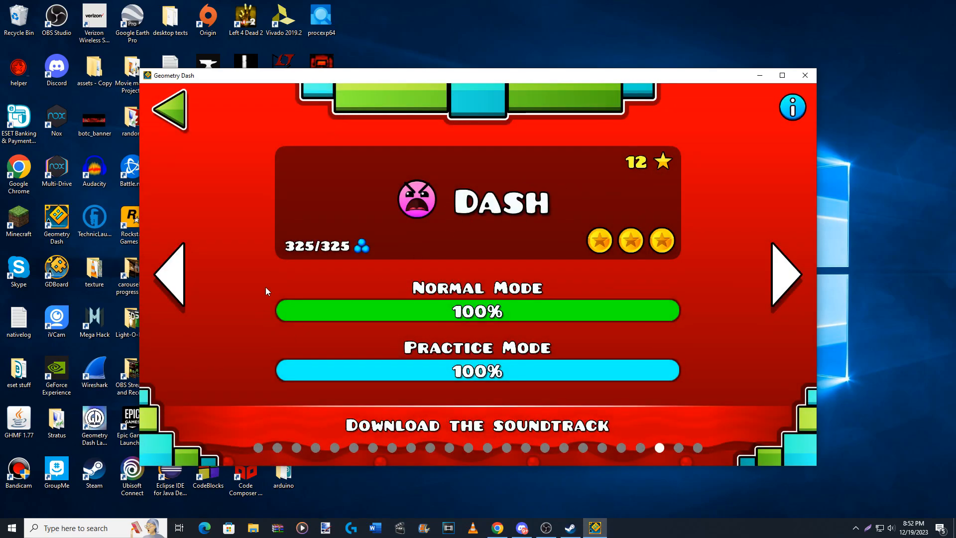